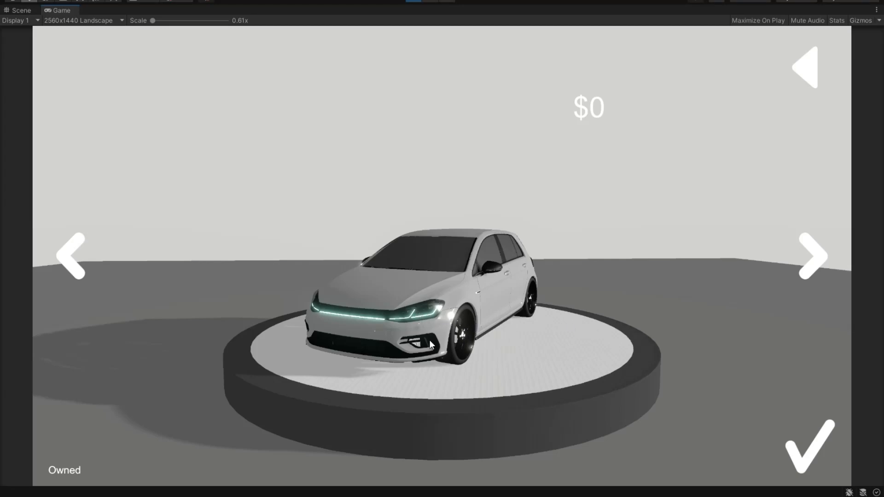
Step: Cycle through the cars on the turntable using the right arrow twice
left_click(813, 257)
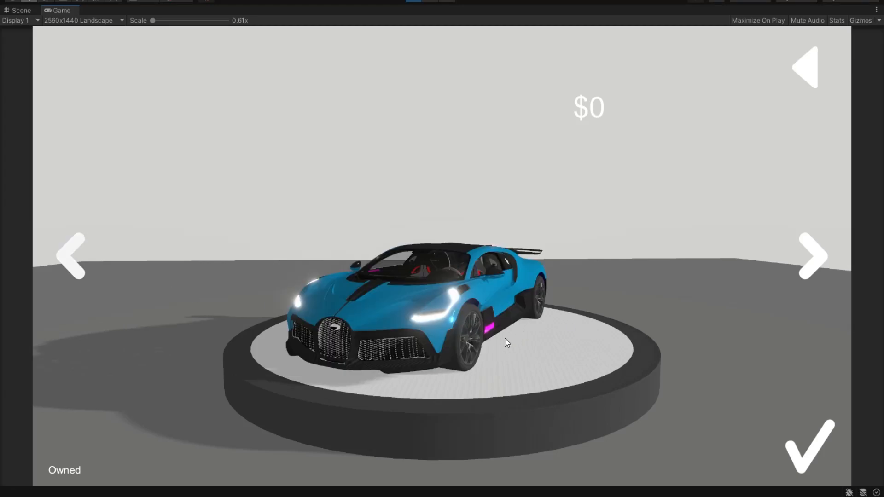
left_click(813, 256)
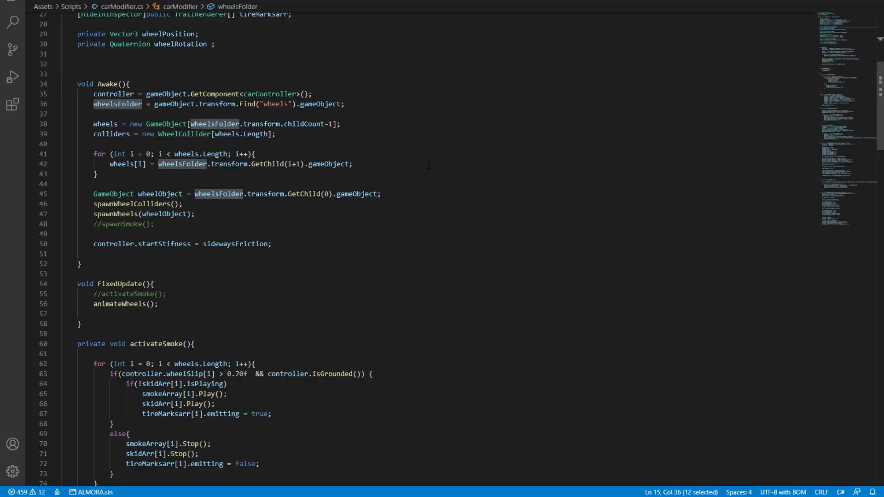
Step: Scroll carModifier.cs to view Awake, FixedUpdate and spawnWheels
scroll("down", 3)
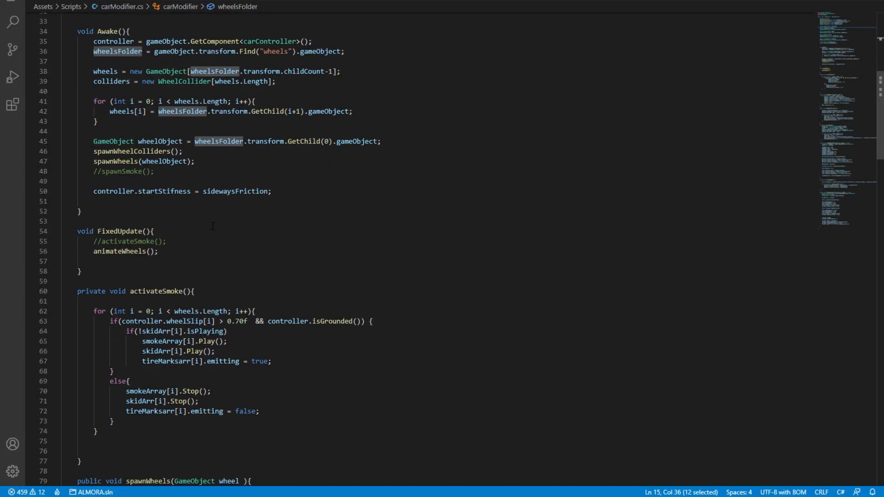
scroll("down", 3)
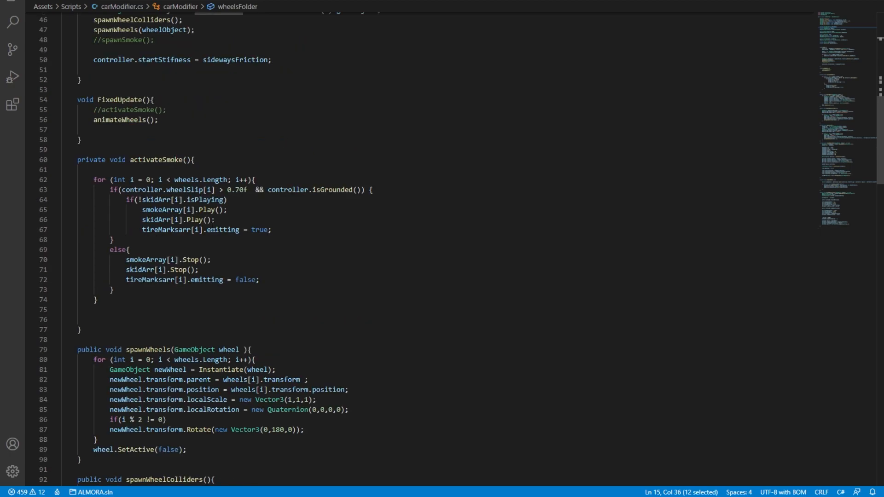
scroll("up", 3)
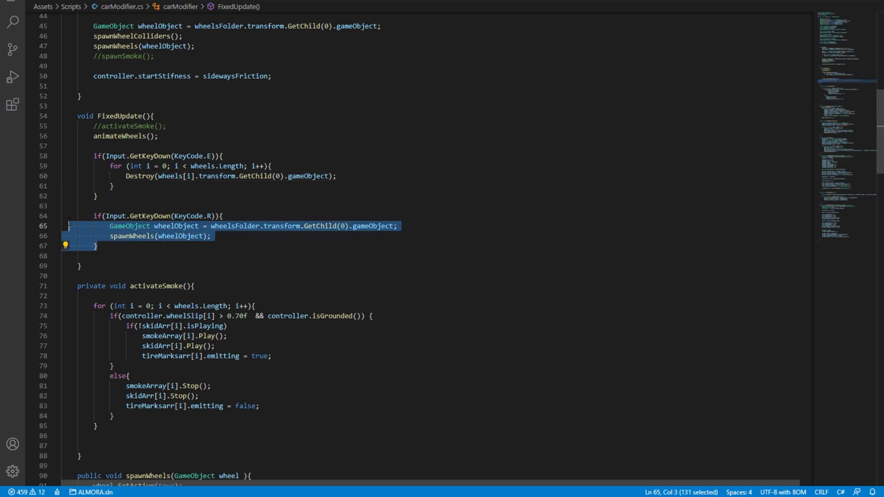
Step: Finish the KeyCode.E destroy and KeyCode.R respawn blocks in FixedUpdate and deselect
left_click(212, 215)
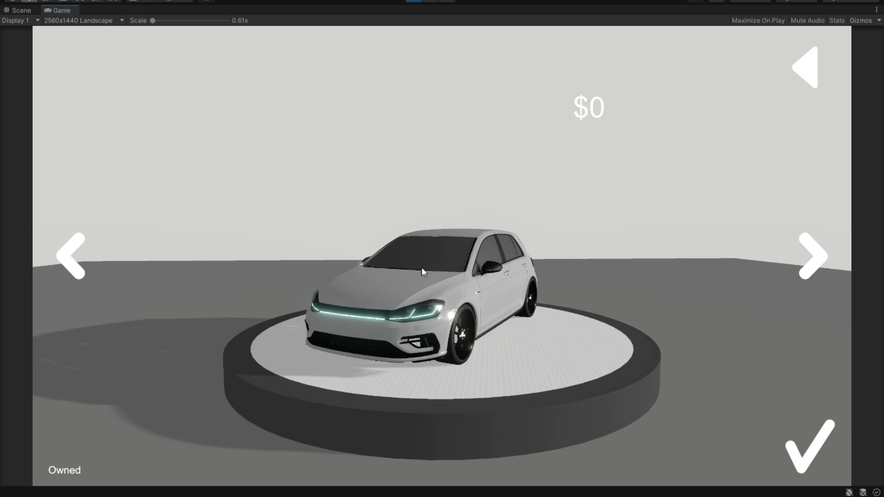
mouse_move(451, 306)
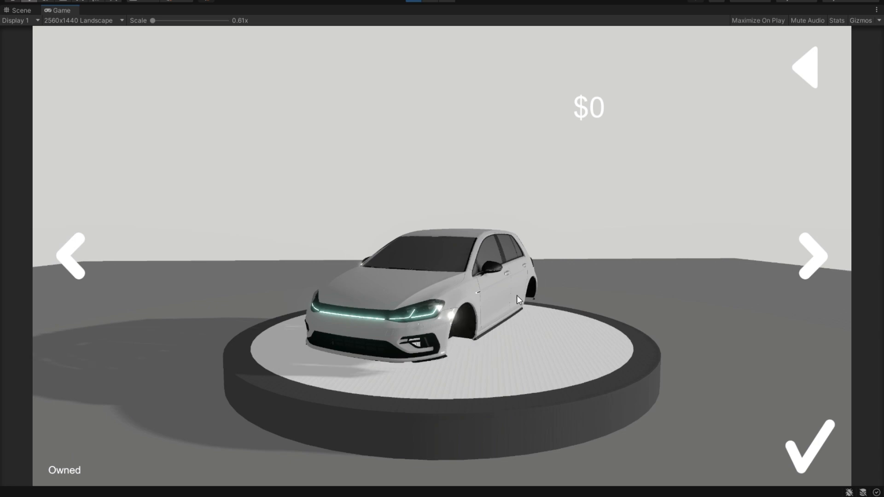
mouse_move(512, 334)
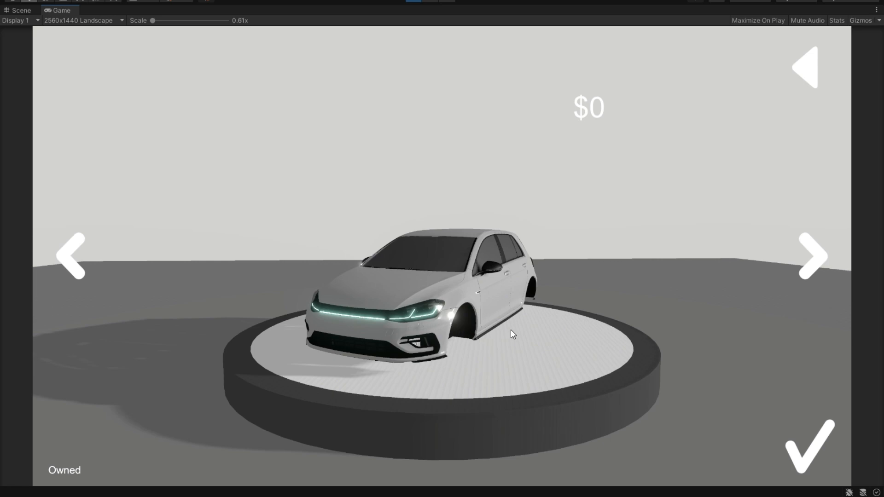
mouse_move(549, 321)
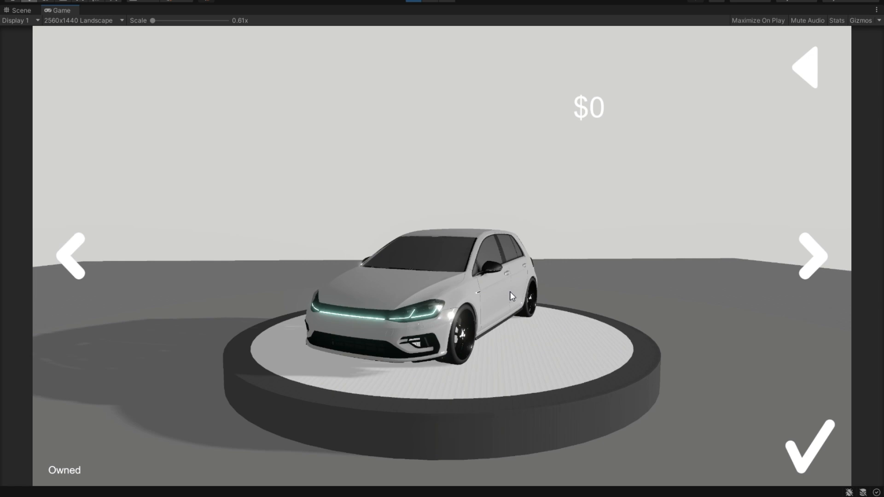
mouse_move(340, 380)
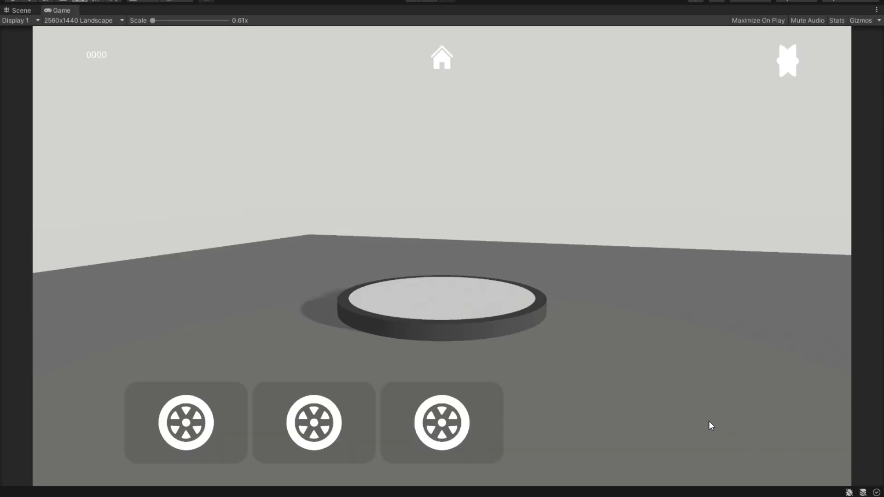
mouse_move(220, 390)
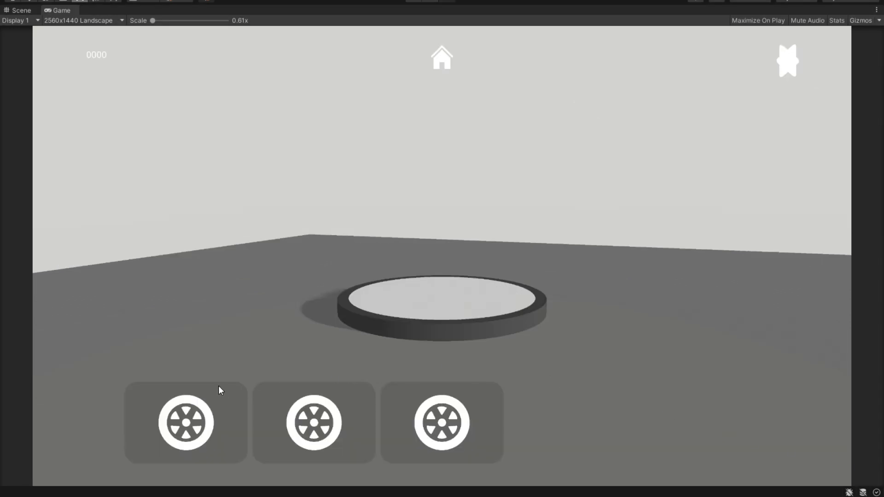
mouse_move(245, 398)
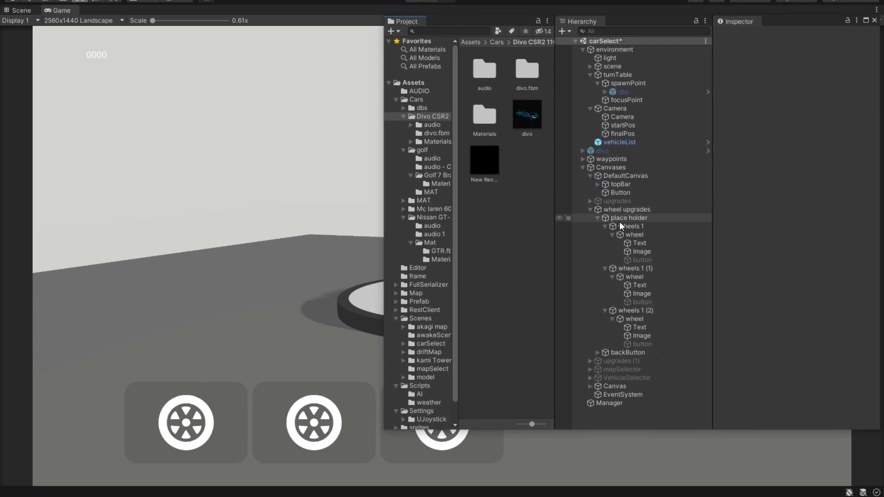
Step: Select place holder, collapse the wheels entries, and view the first wheel button's On Click setup
left_click(628, 217)
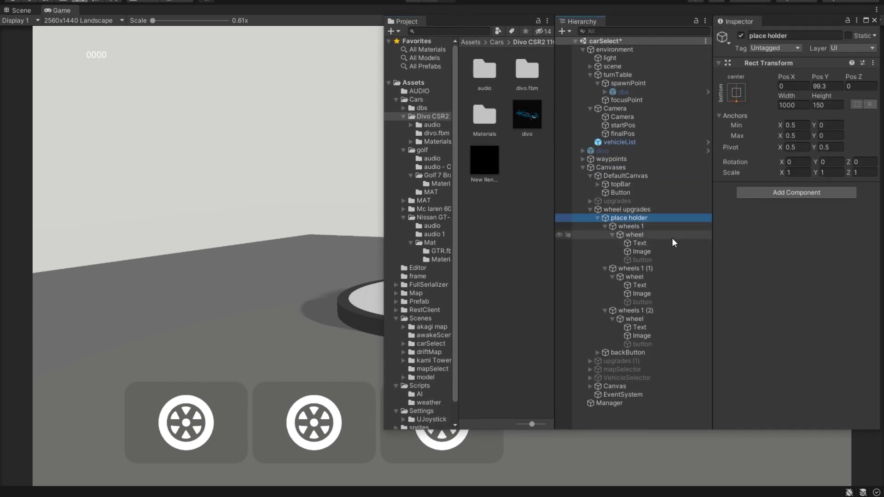
left_click(605, 226)
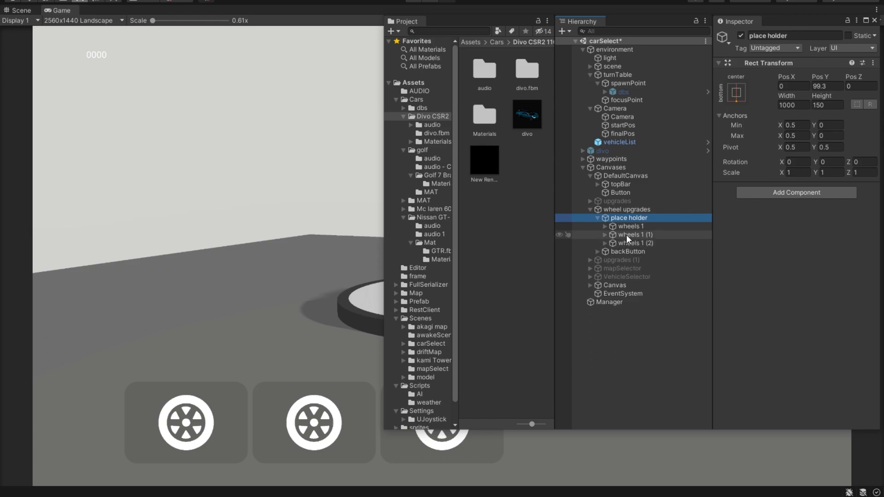
left_click(633, 235)
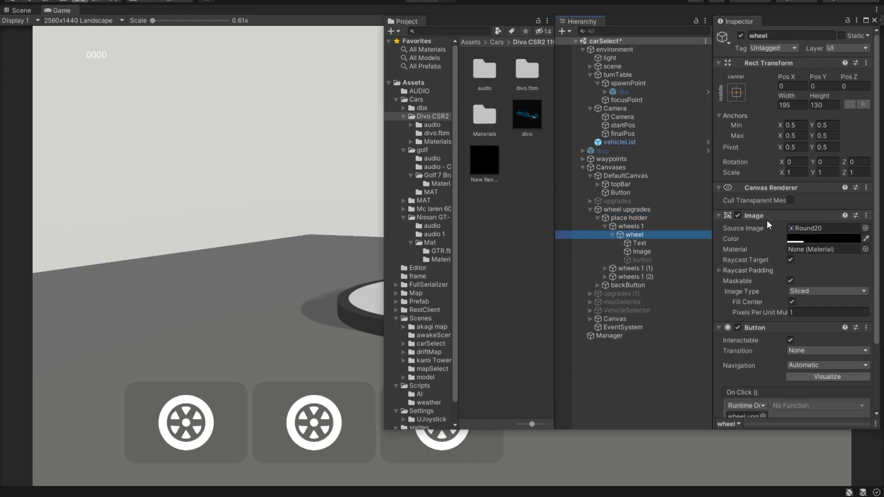
scroll("down", 3)
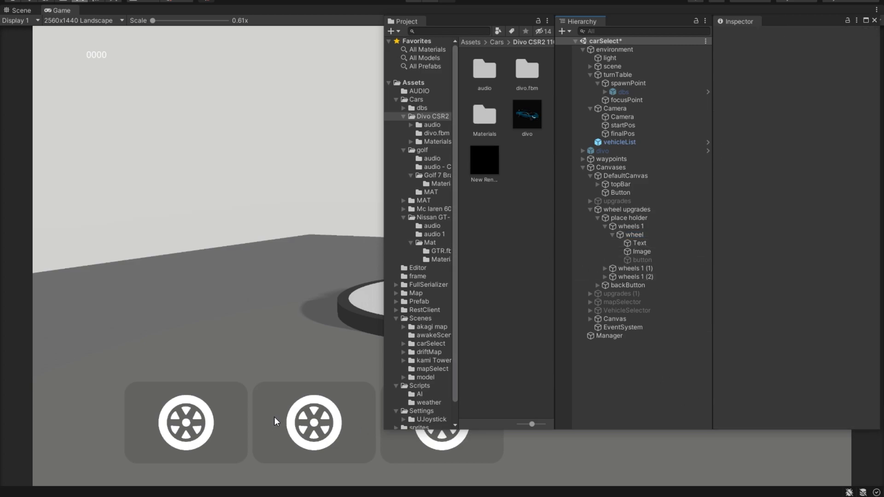
mouse_move(164, 435)
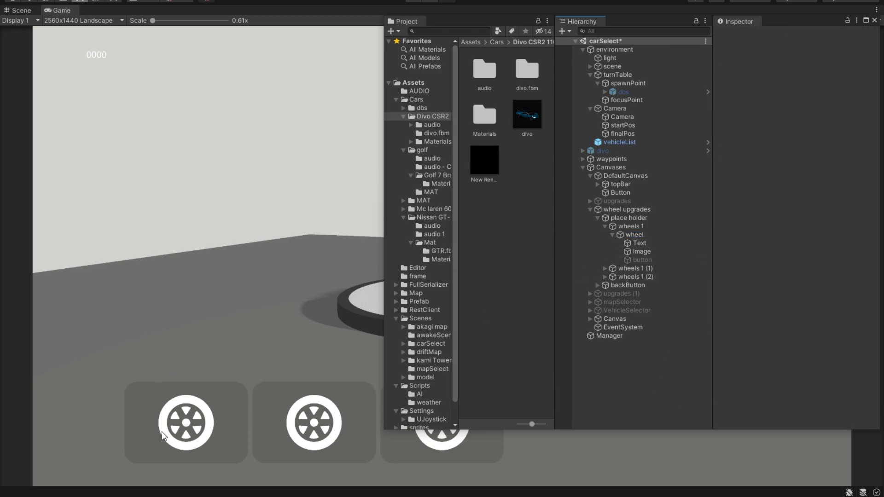
mouse_move(445, 431)
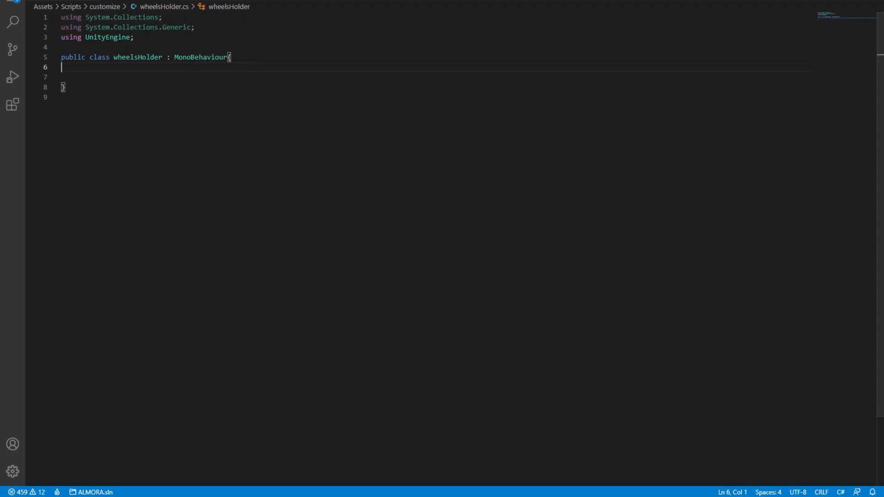
Step: Add an empty Start method and a public GameObject wheel field to wheelsHolder
key("Enter")
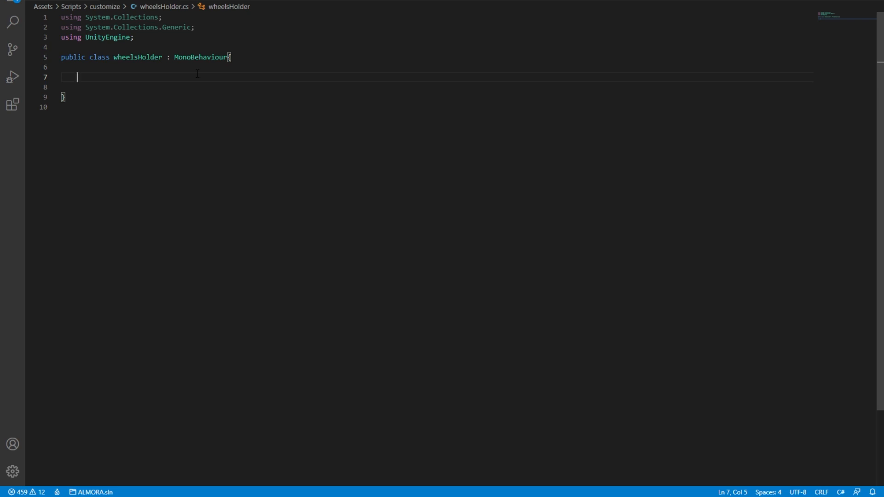
type("public void swapWheels(){")
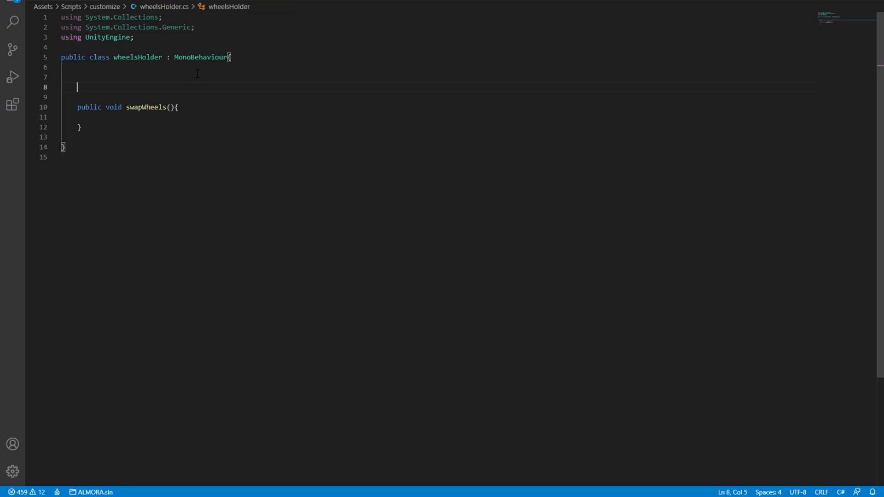
type("void Start(){")
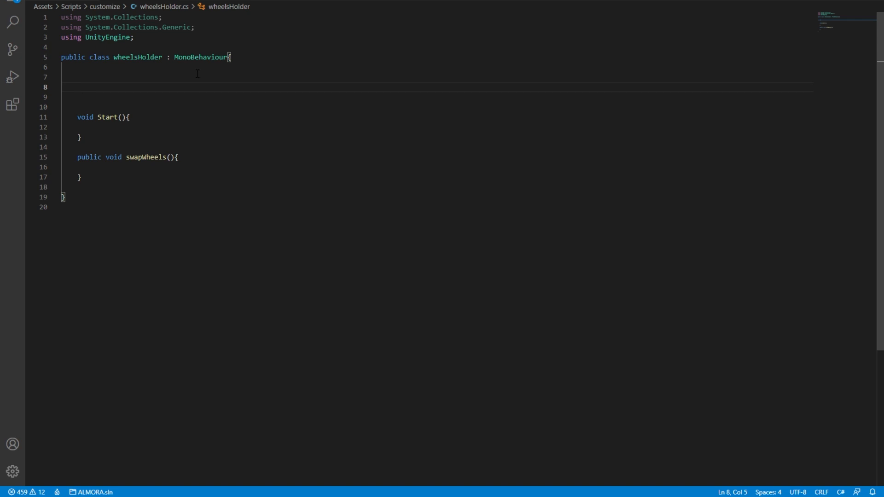
type("public GameObject wheel;")
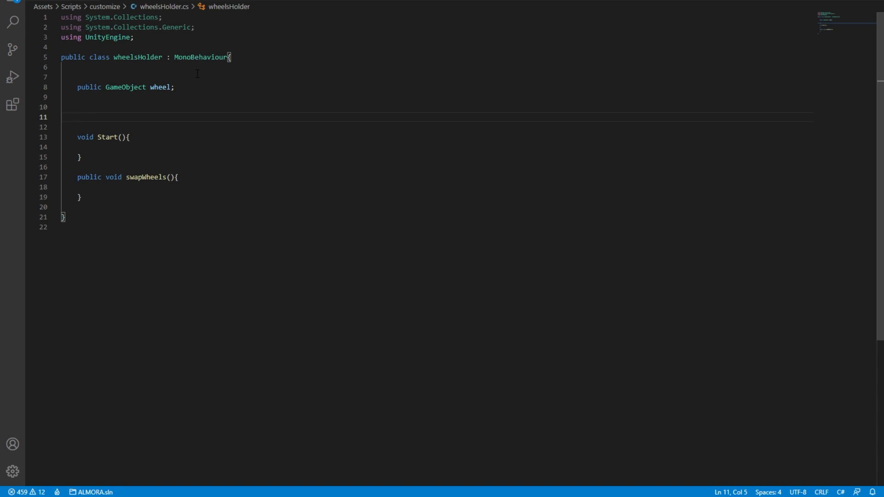
Step: Add a public carModifier modifier field above Start
left_click(77, 117)
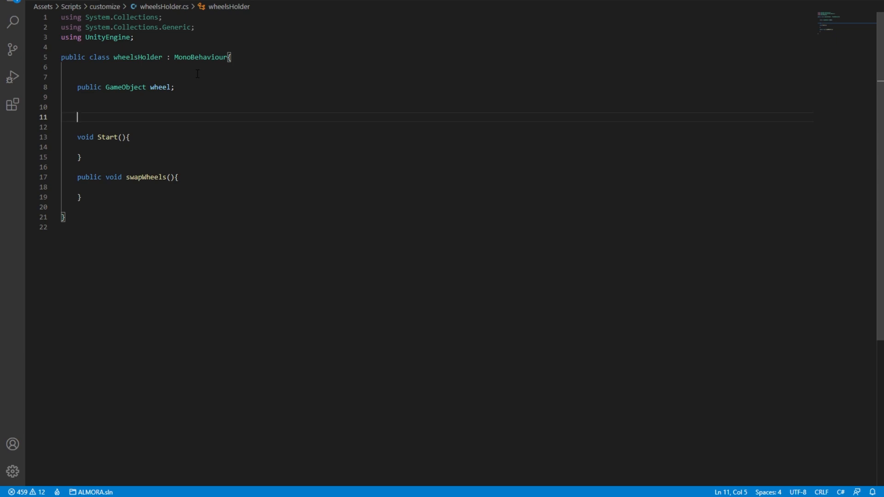
type("public carModifier modifier;")
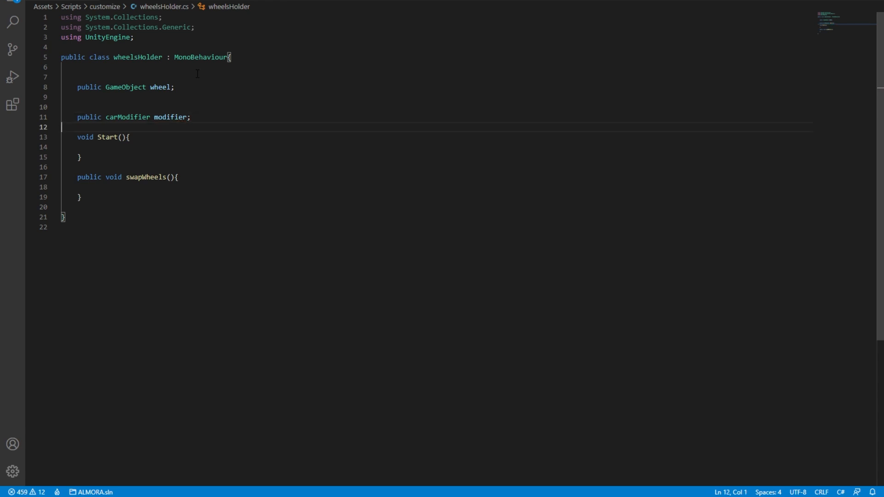
left_click(80, 156)
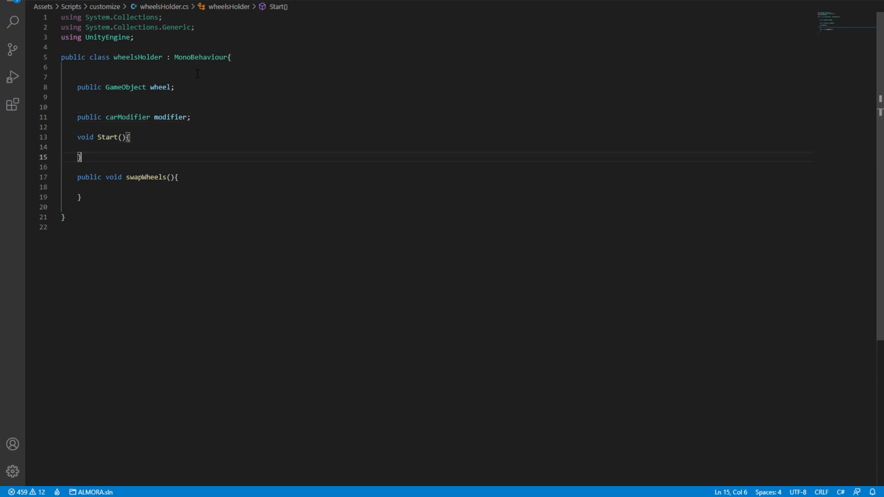
Step: In swapWheels assign modifier = FindObjectOfType<carModifier>() via autocomplete
left_click(112, 187)
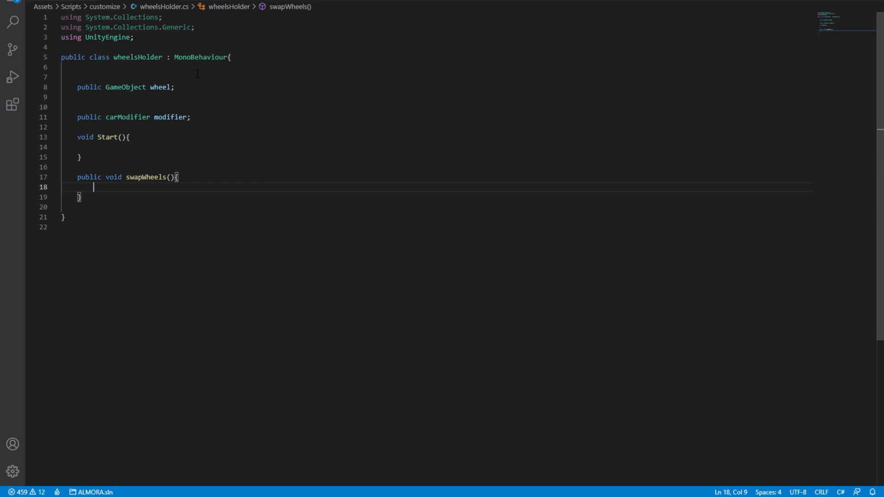
type("modifier =")
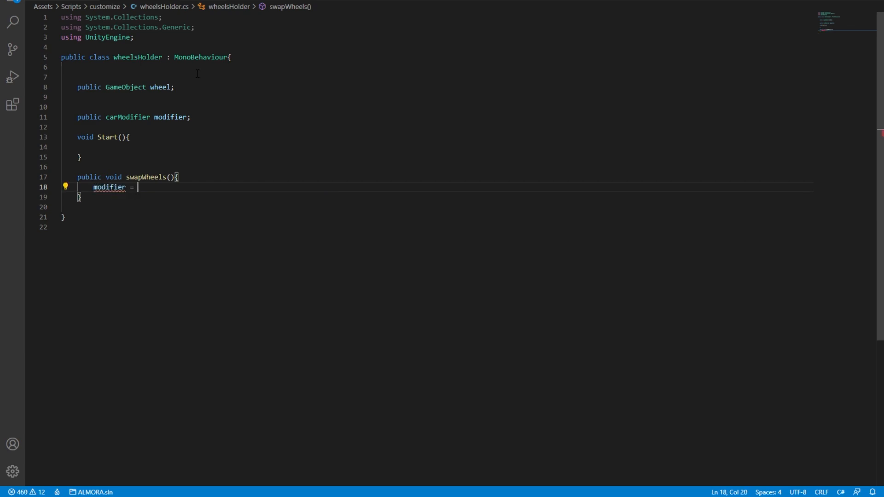
type("find")
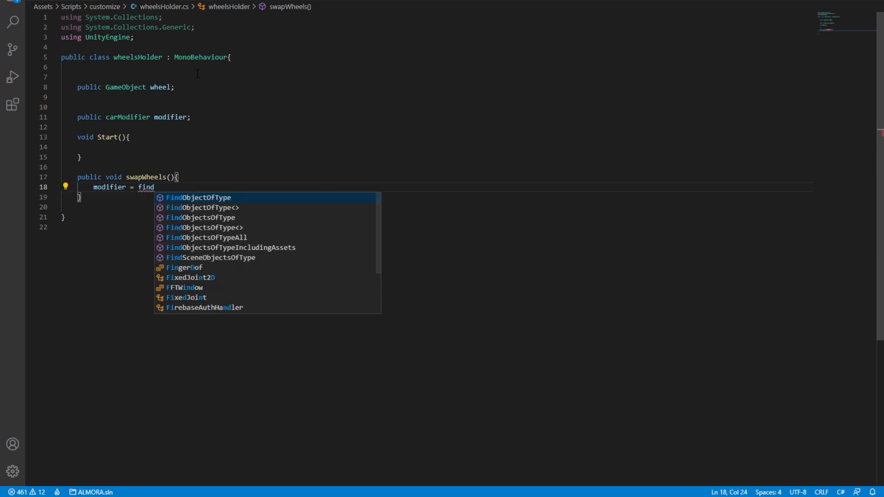
type("ObjectOfType<car")
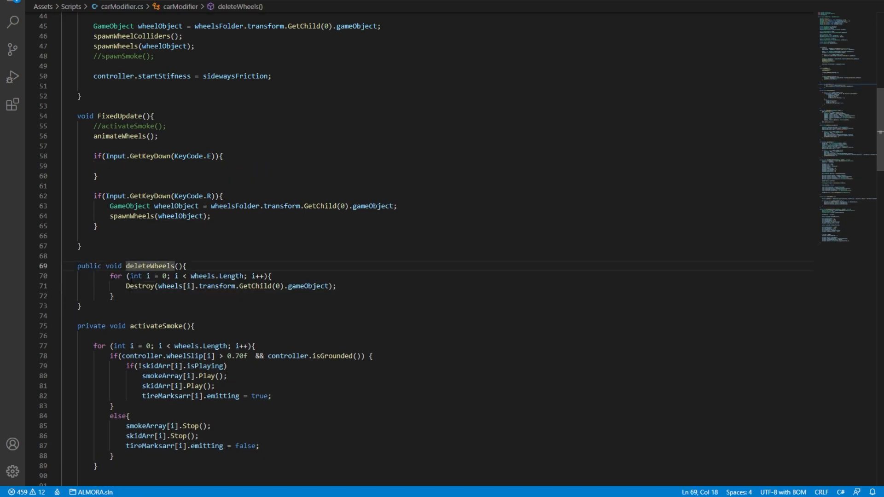
Step: Mark deleteWheels public and have FixedUpdate call spawnWheels on KeyCode.R
double_click(171, 286)
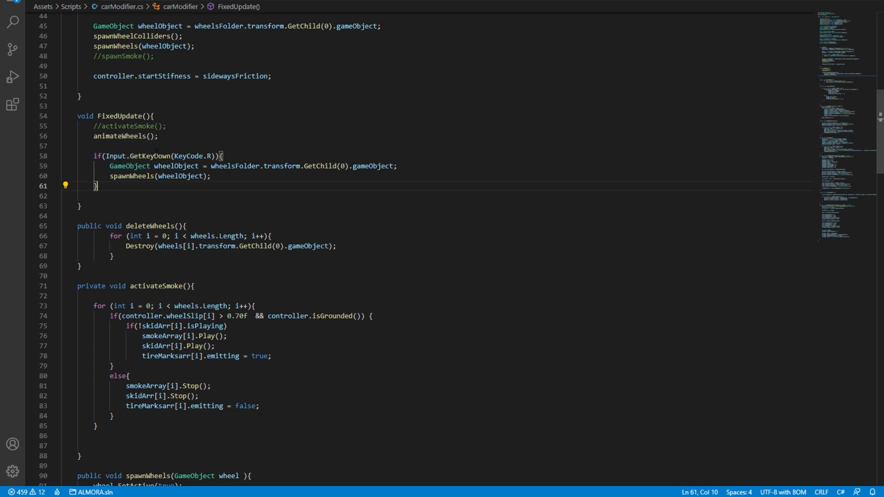
scroll("down", 3)
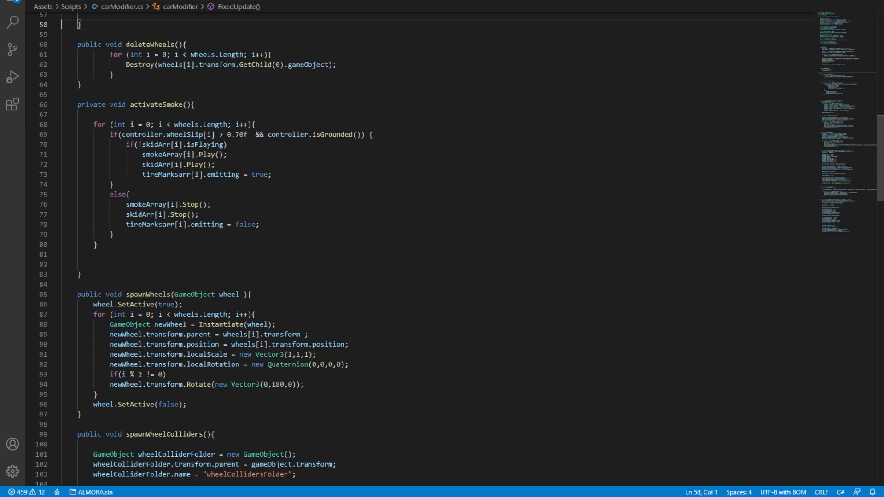
double_click(147, 295)
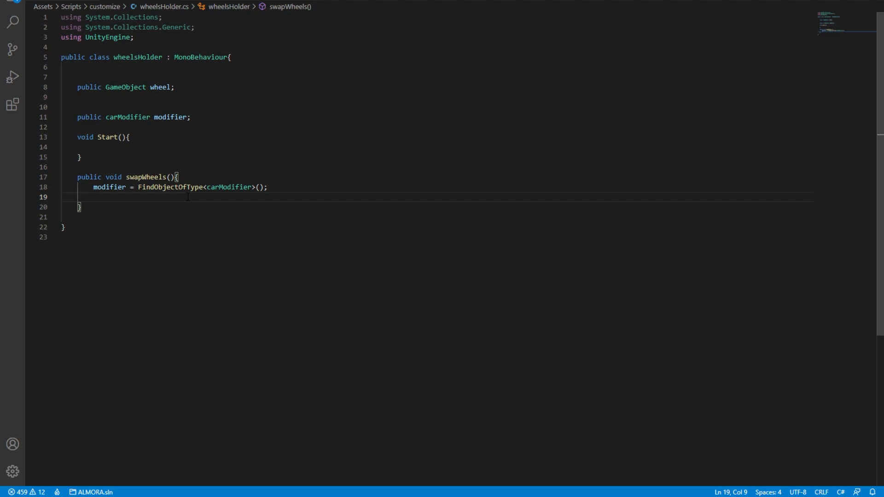
Step: Have swapWheels call modifier.deleteWheels() then modifier.spawnWheels()
type("modifier.deleteWheels(")
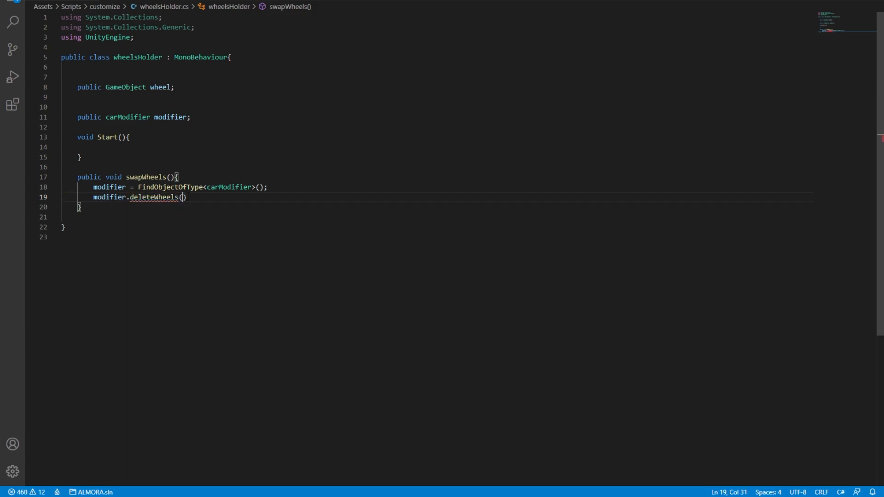
type("modifier.")
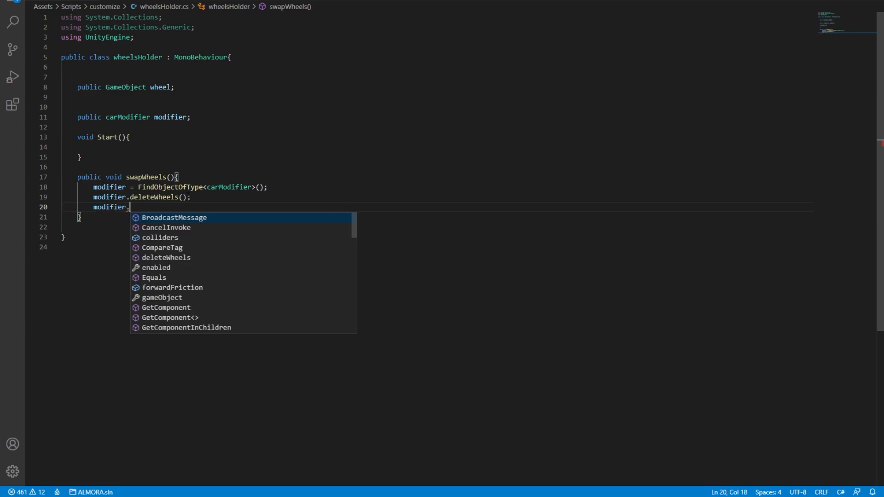
type("spawnWheels(")
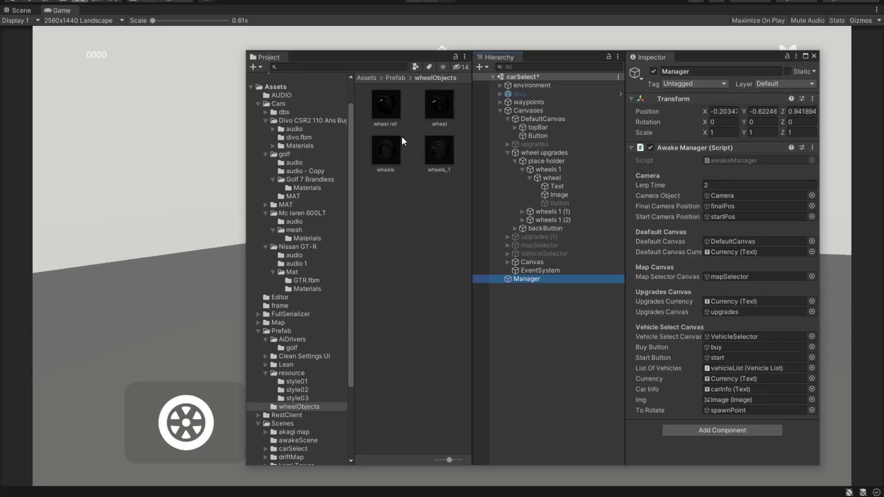
Step: Select the wheel button under wheels 1 and locate wheelsHolder in Assets/Scripts/customize
left_click(385, 104)
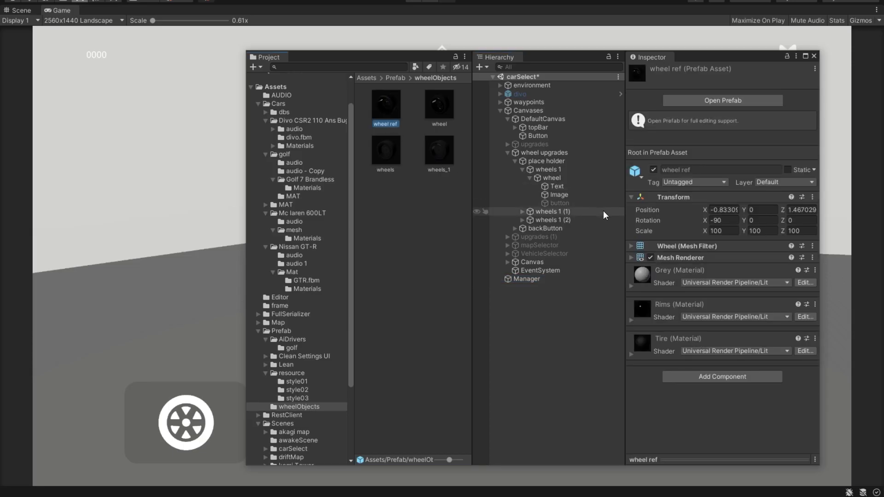
left_click(548, 169)
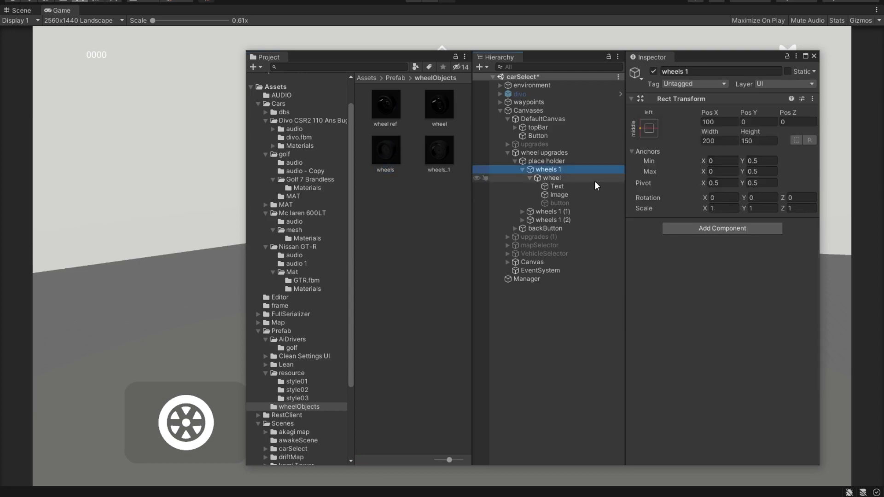
left_click(550, 178)
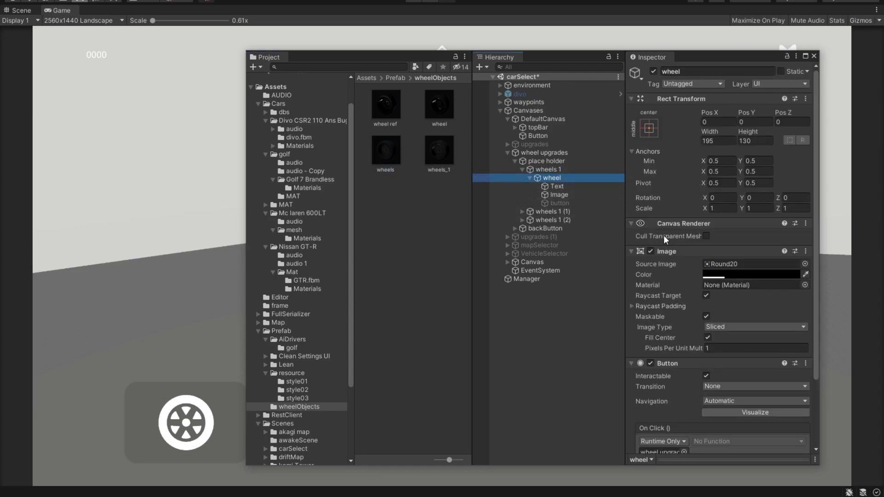
mouse_move(417, 313)
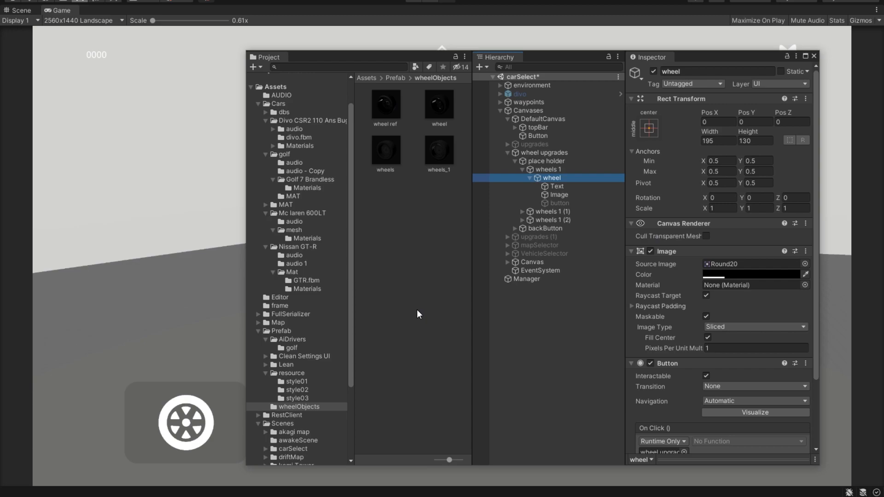
mouse_move(329, 370)
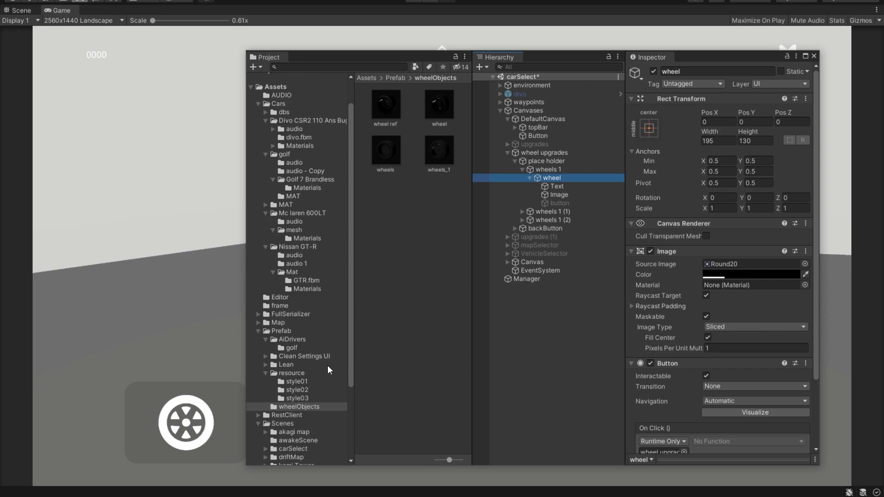
left_click(293, 408)
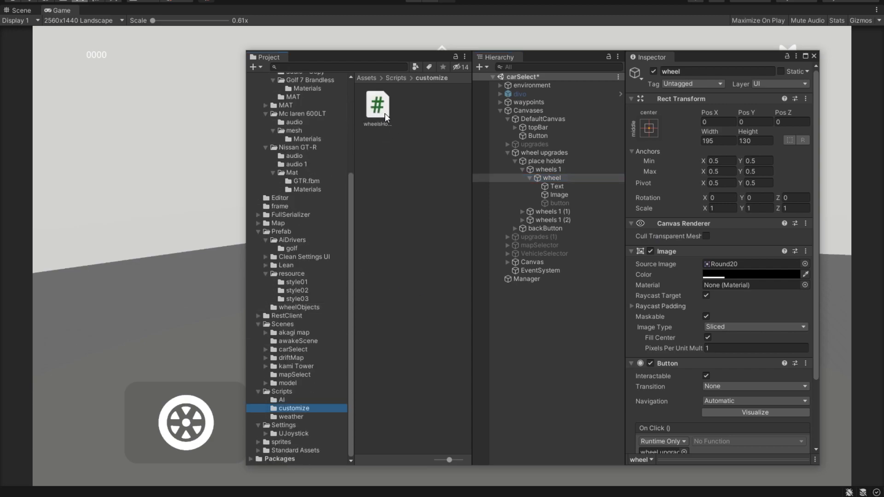
mouse_move(425, 134)
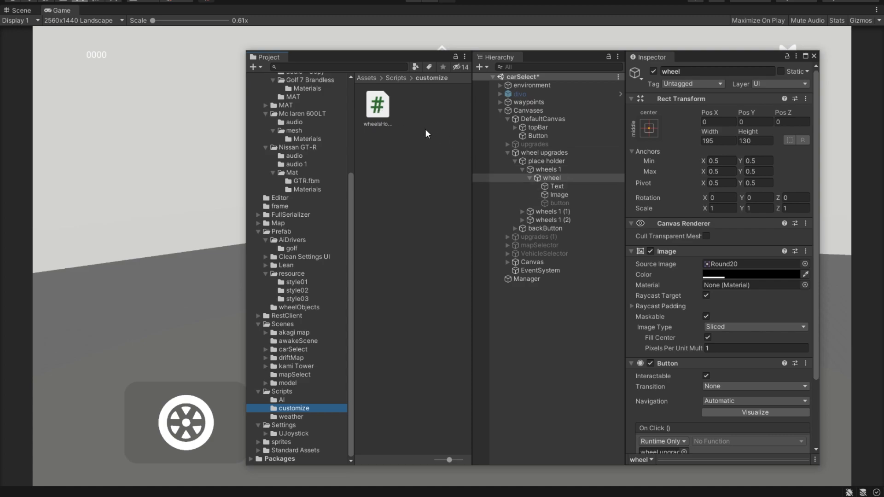
left_click(549, 178)
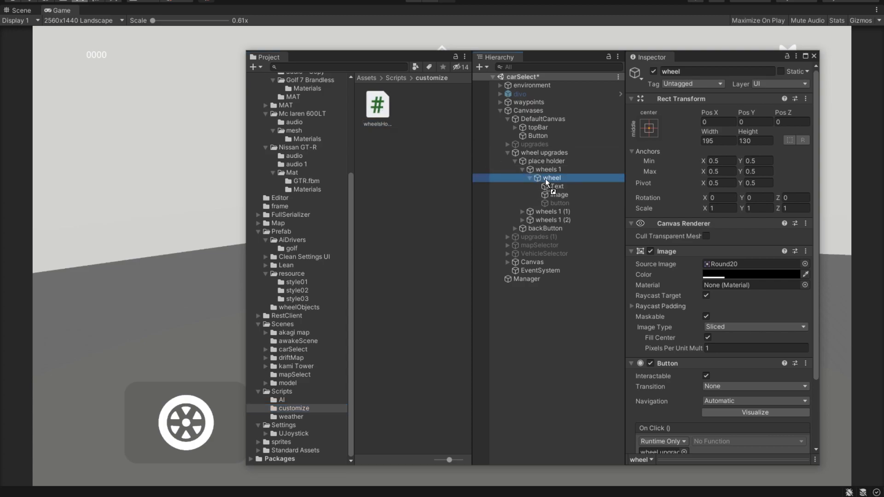
Step: Set the wheel button's On Click function to wheelsHolder.swapWheels
scroll("down", 3)
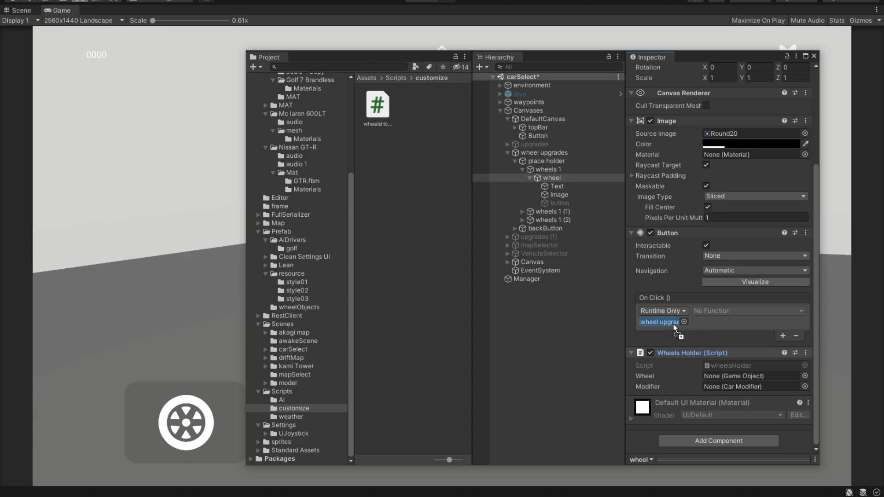
left_click(750, 310)
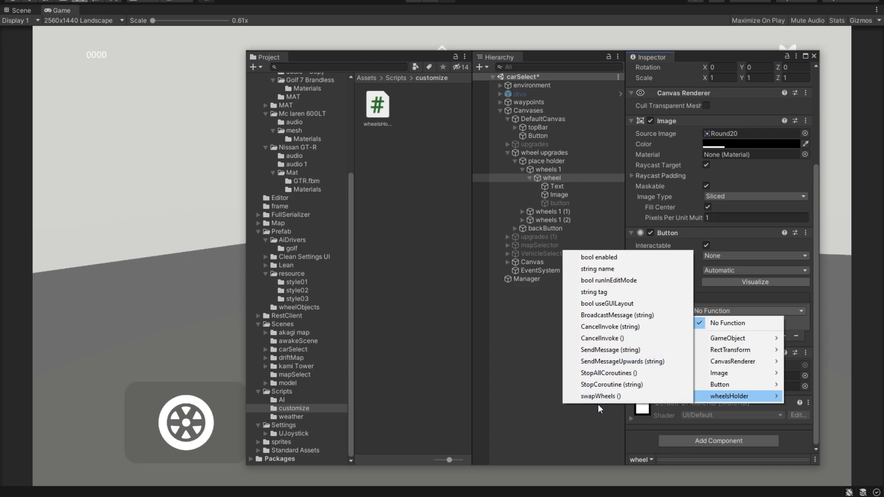
mouse_move(600, 396)
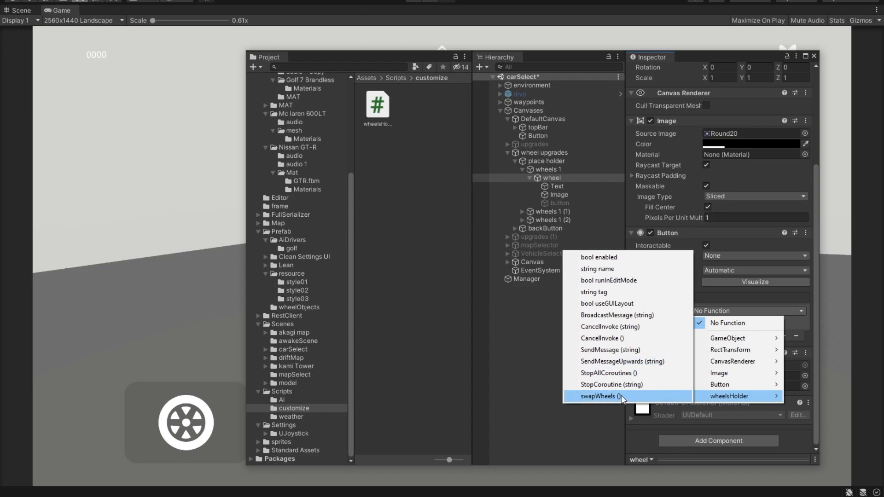
left_click(602, 396)
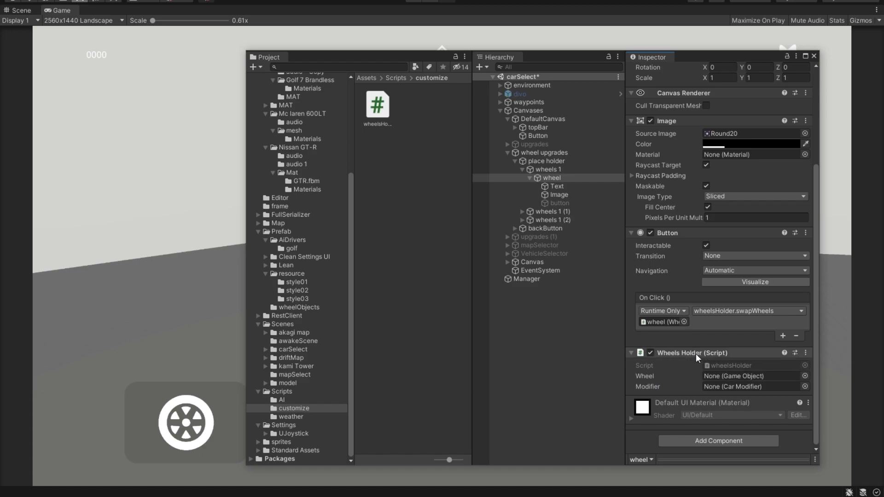
mouse_move(651, 383)
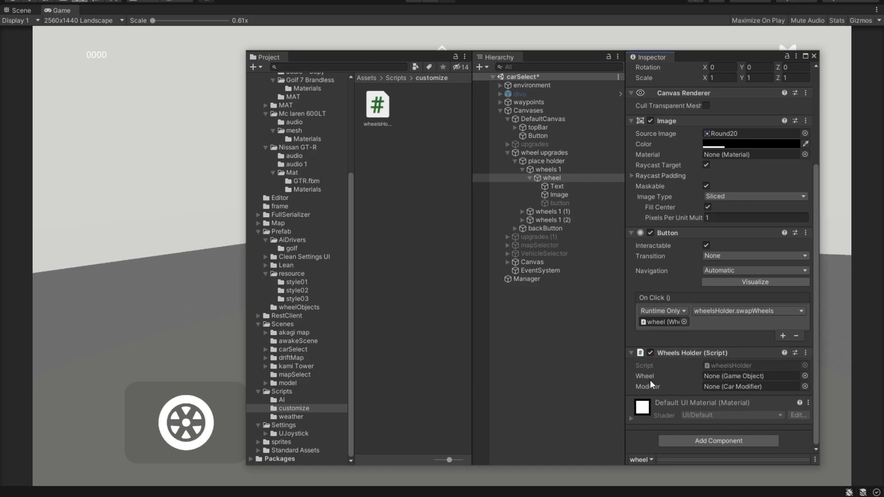
mouse_move(675, 378)
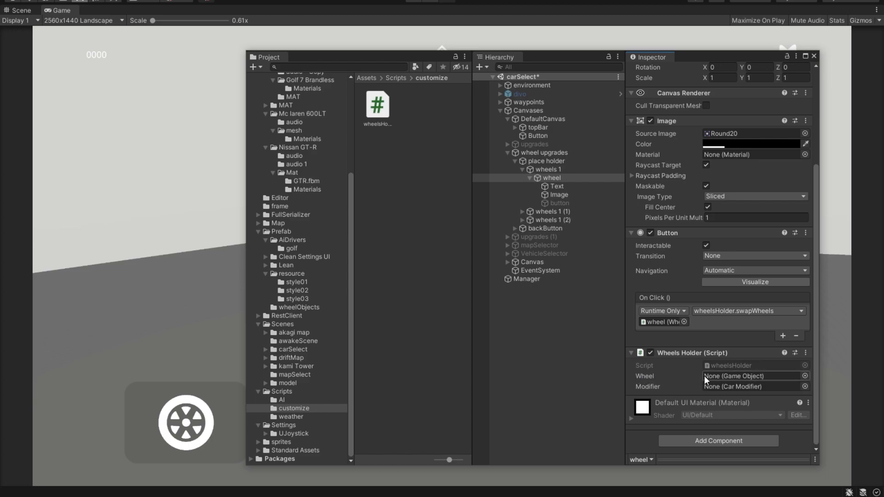
Step: Assign the wheel ref prefab from wheelObjects to the holder's Wheel slot
left_click(298, 307)
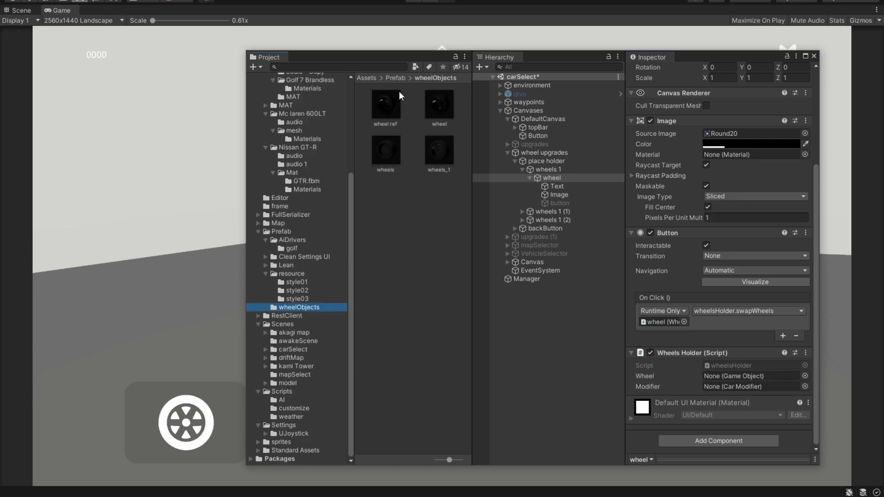
left_click(385, 104)
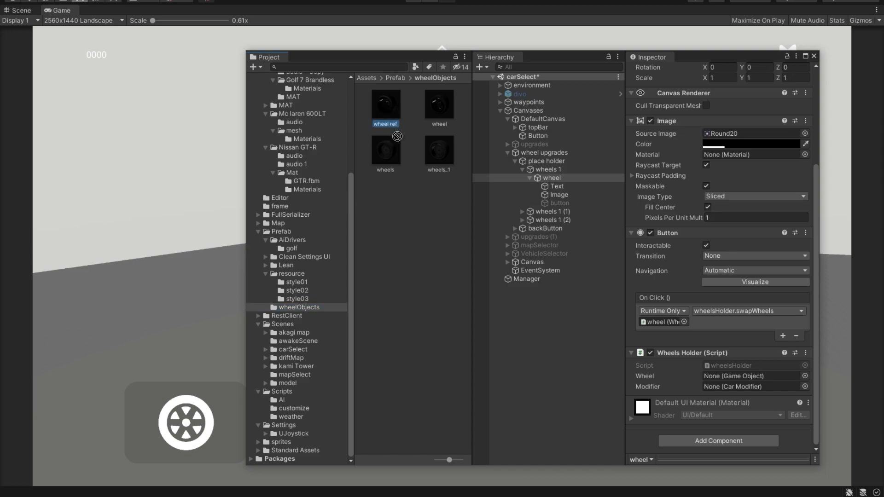
left_click(752, 375)
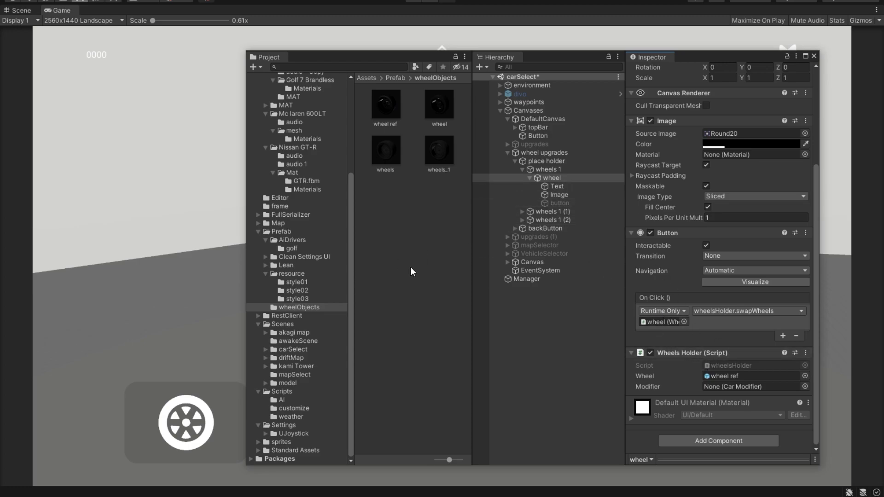
left_click(553, 212)
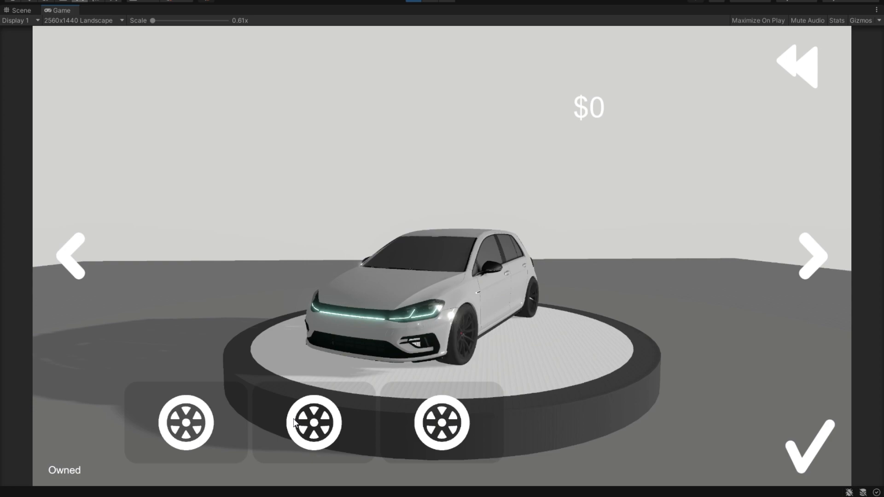
mouse_move(493, 336)
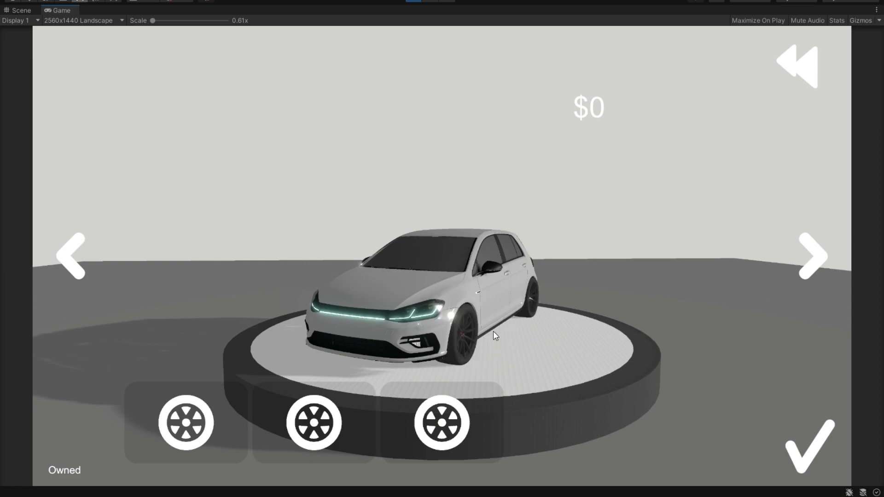
mouse_move(470, 337)
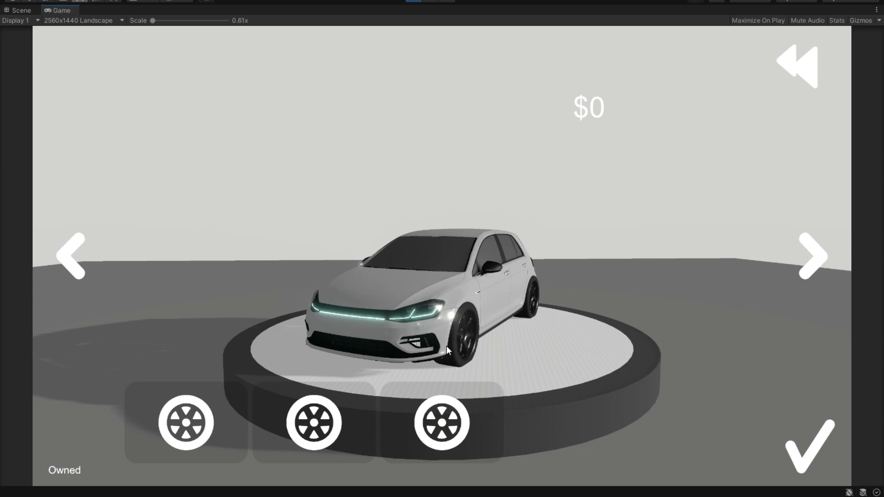
Step: Test wheel swapping in play mode by trying the wheel view and cycling between the hatchback and sports car
left_click(806, 448)
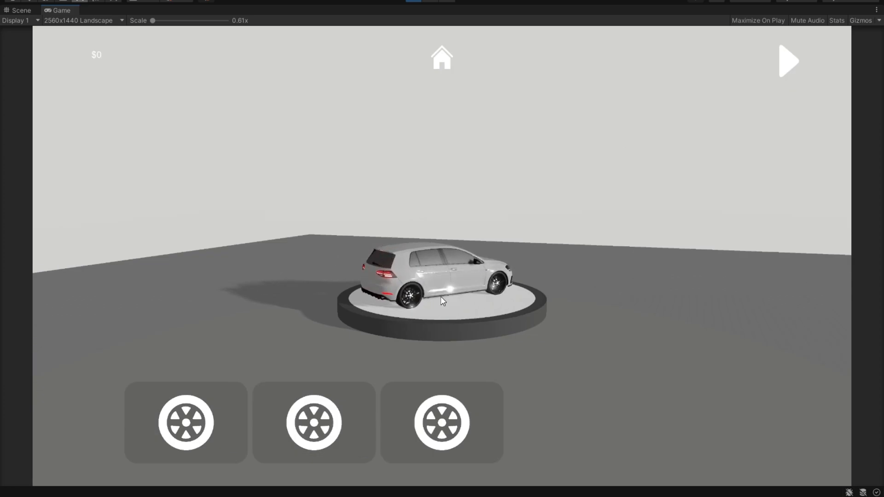
left_click(789, 61)
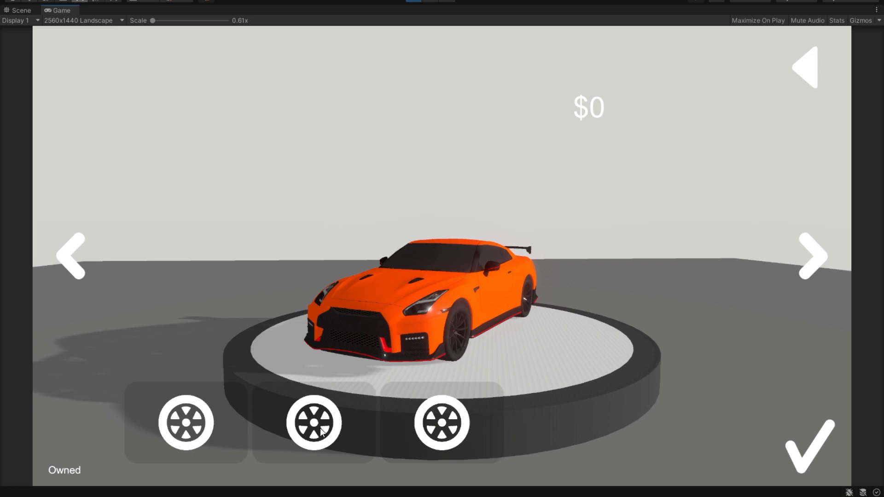
left_click(812, 257)
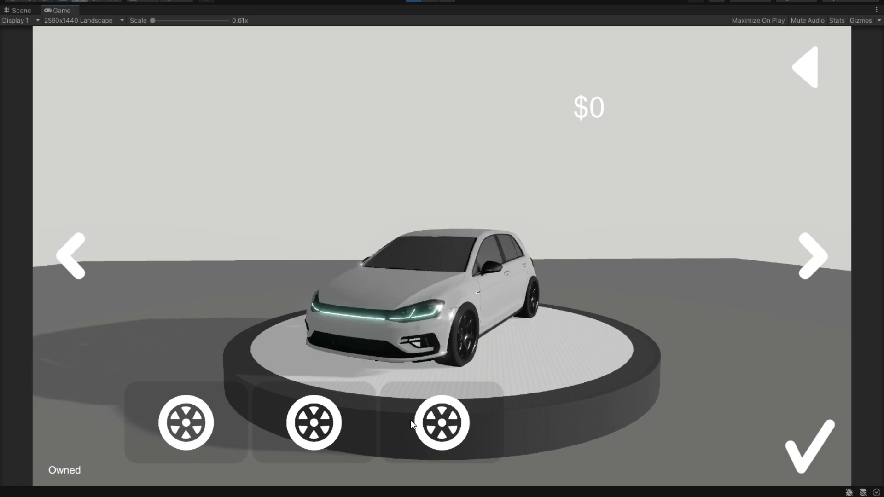